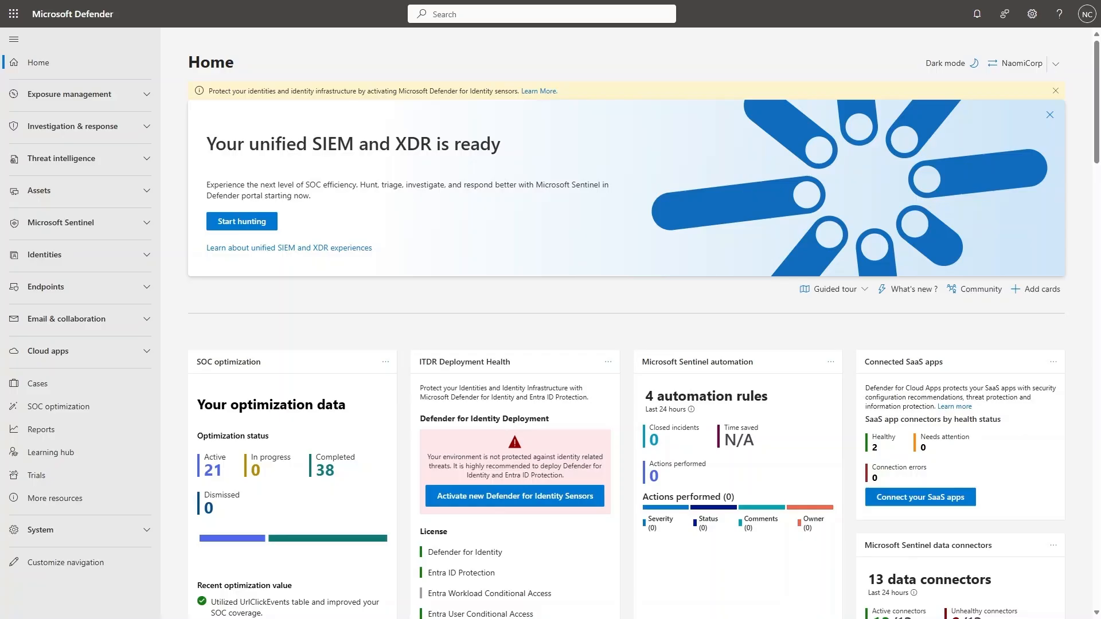
{"action": "mouse_move", "coordinate": [77, 126]}
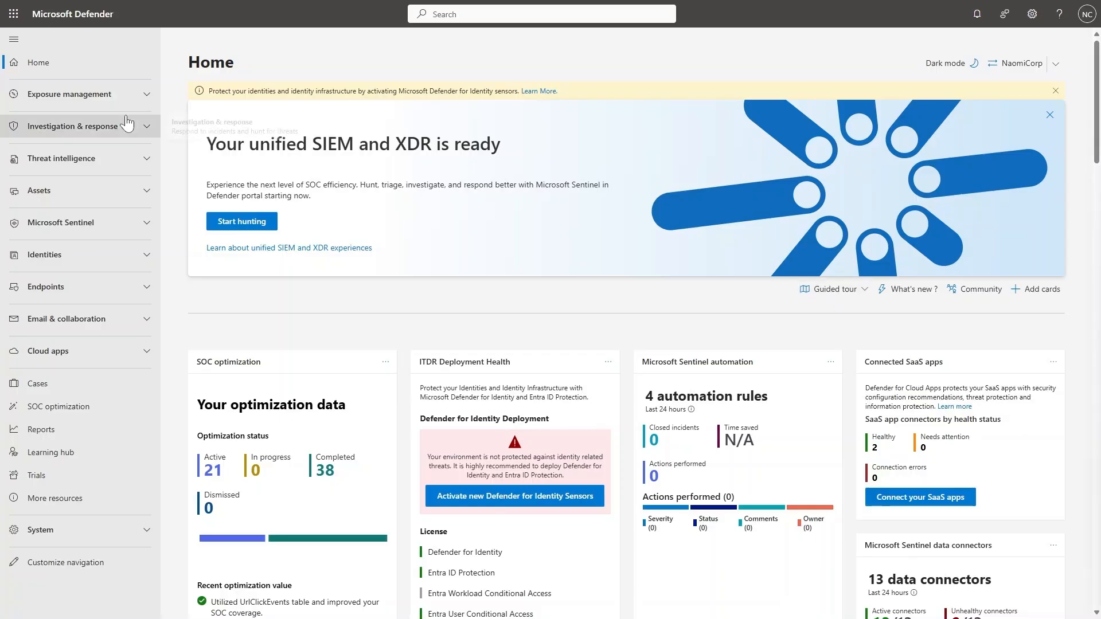
Navigate to the Incidents queue under Investigation & response > Incidents & alerts.
{"action": "left_click", "coordinate": [73, 127]}
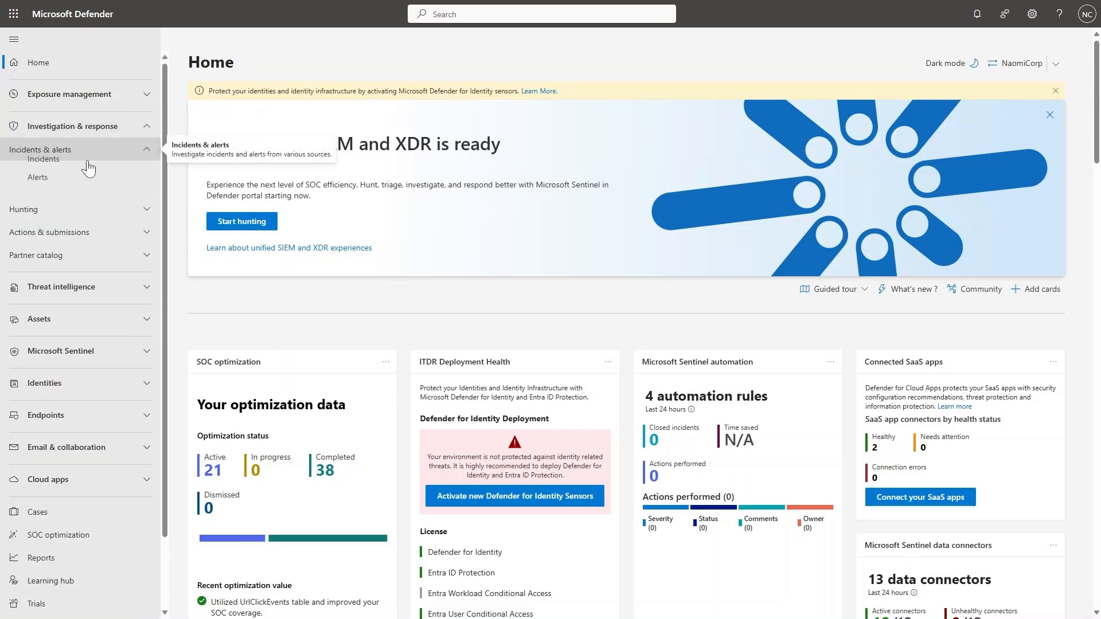
{"action": "left_click", "coordinate": [42, 158]}
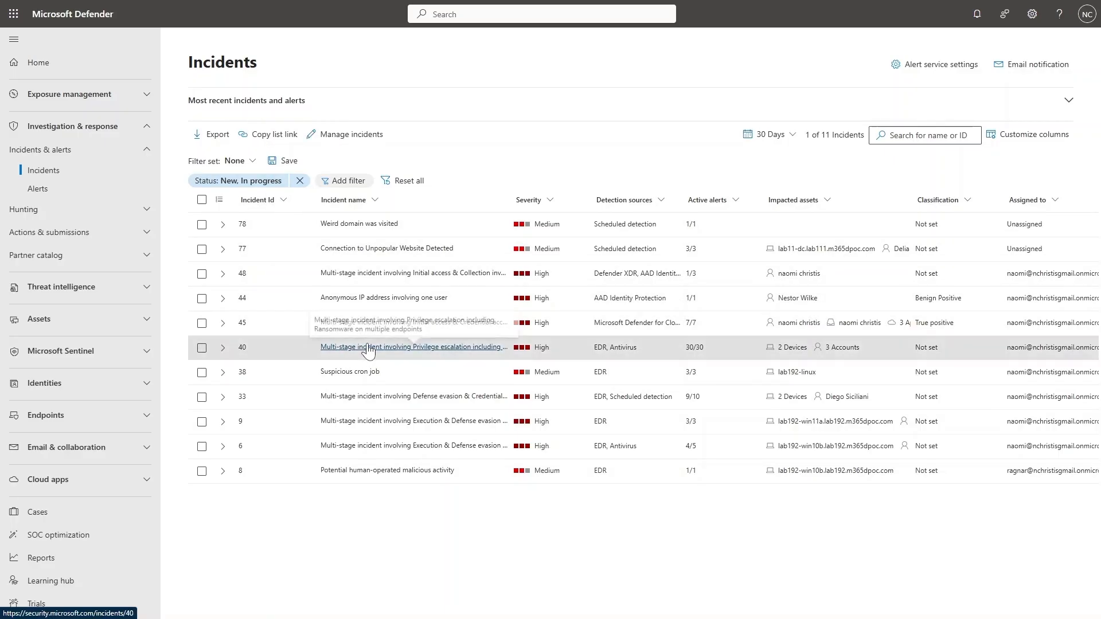
{"action": "left_click", "coordinate": [412, 346]}
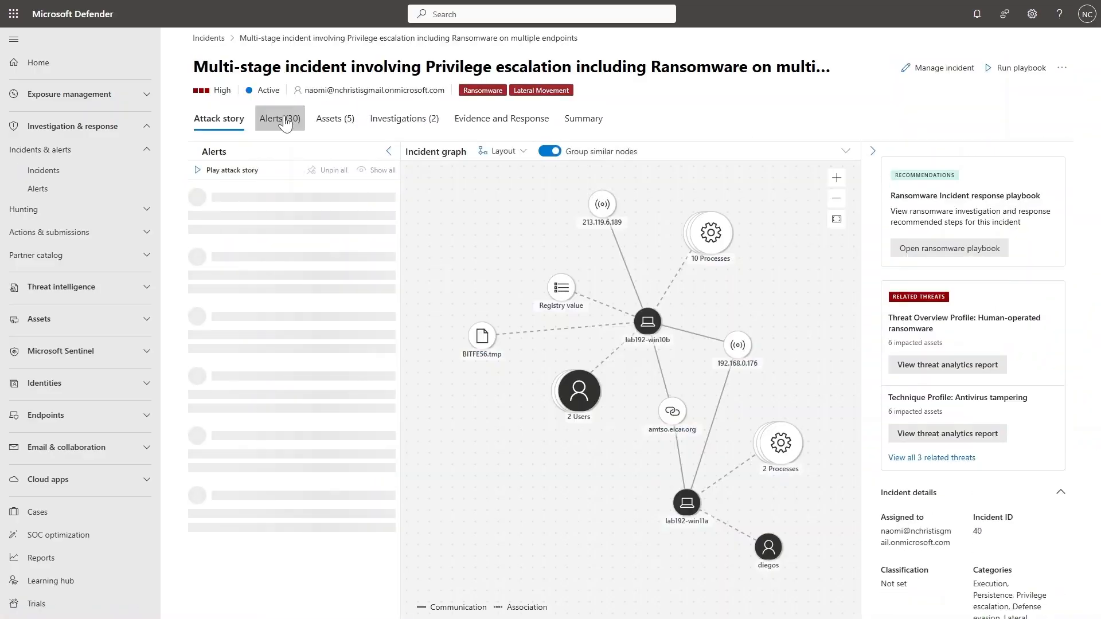
{"action": "left_click", "coordinate": [278, 118]}
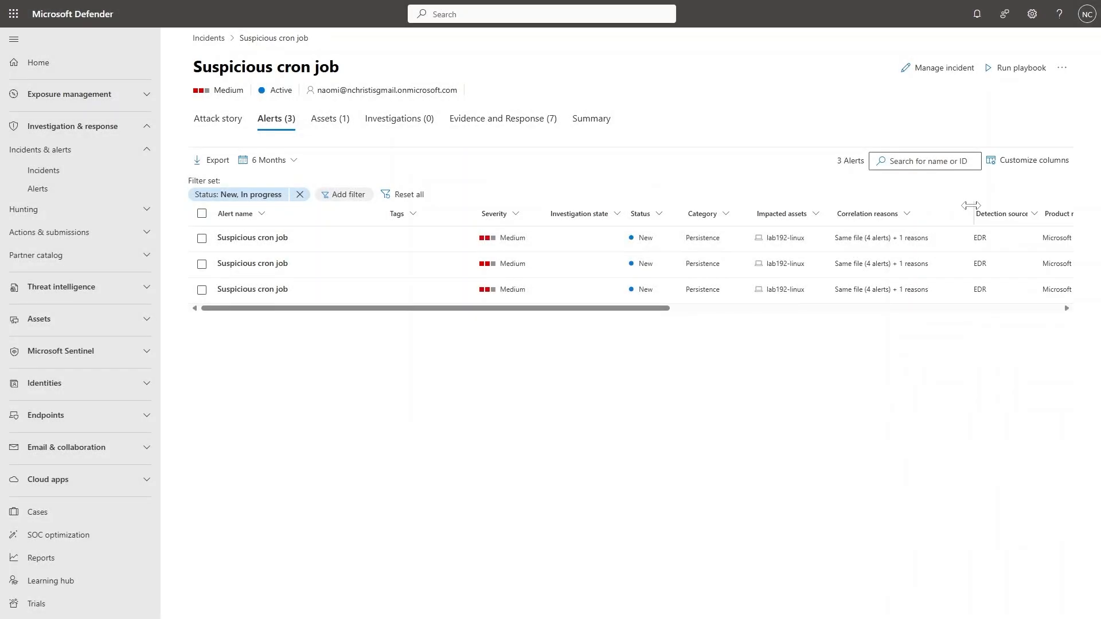
{"action": "left_click", "coordinate": [42, 170]}
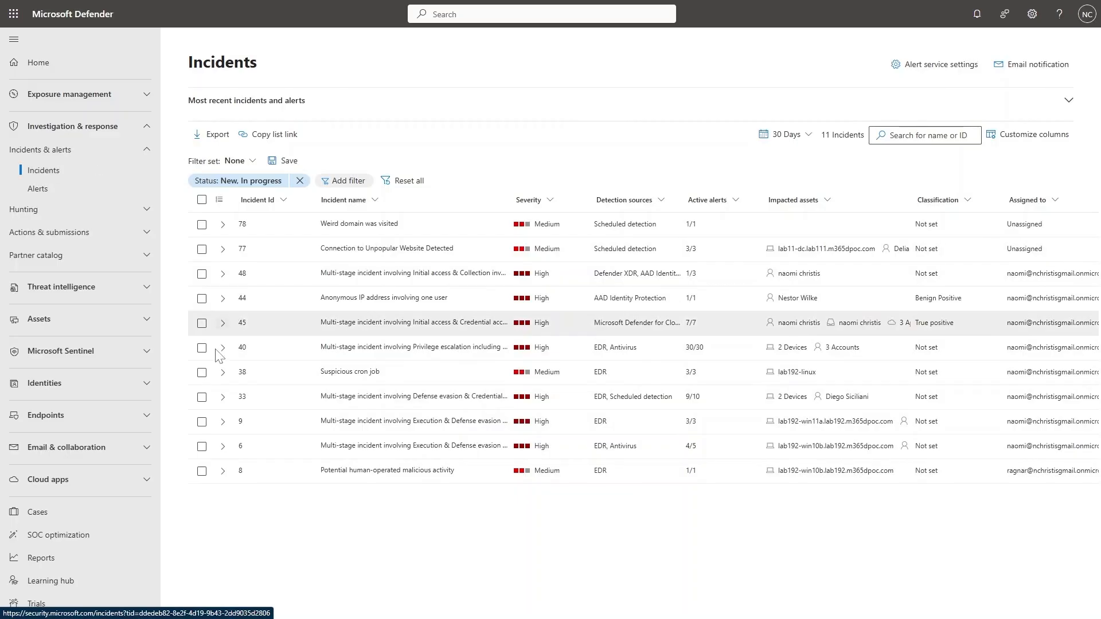
Expand incidents 6 and 8, select the High 'Potential human-operated malicious activity' alert and review its flyout.
{"action": "left_click", "coordinate": [221, 444]}
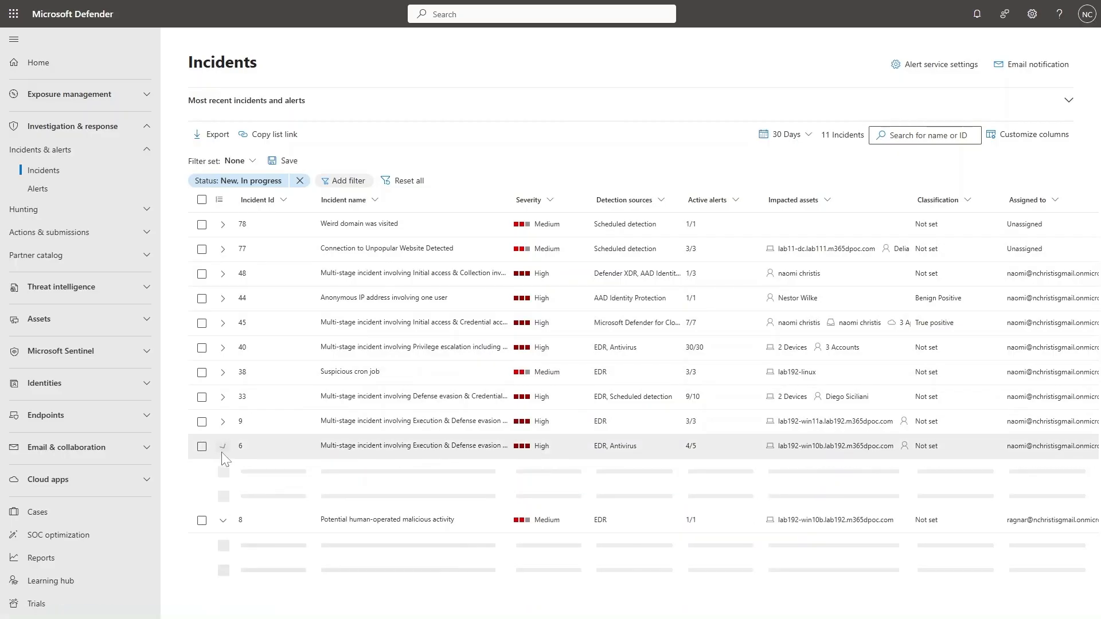
{"action": "left_click", "coordinate": [221, 446]}
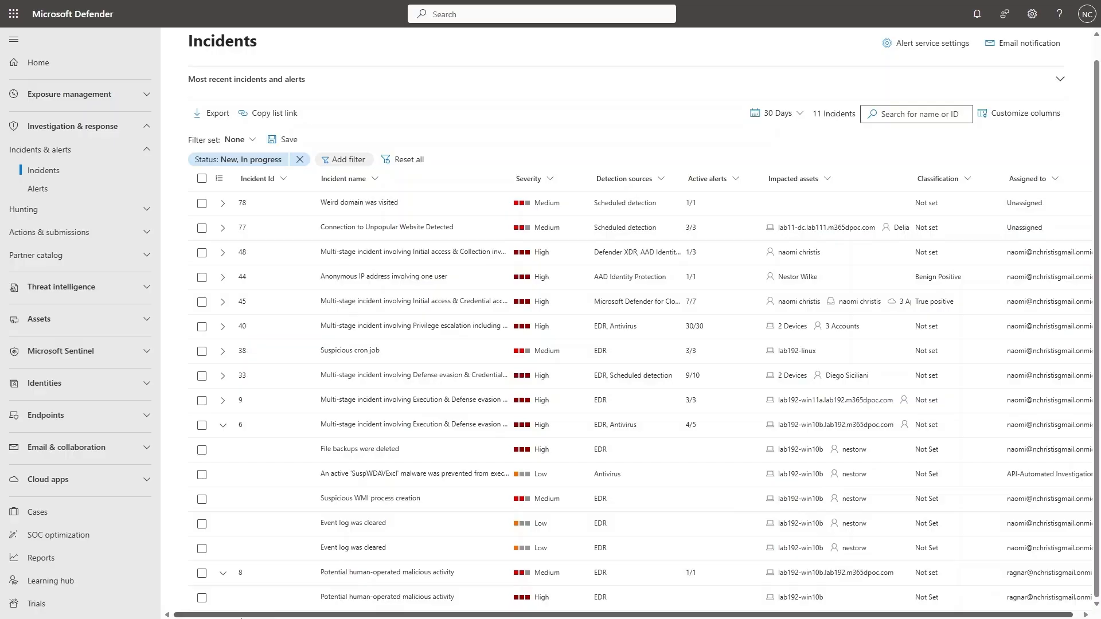
{"action": "left_click", "coordinate": [202, 597]}
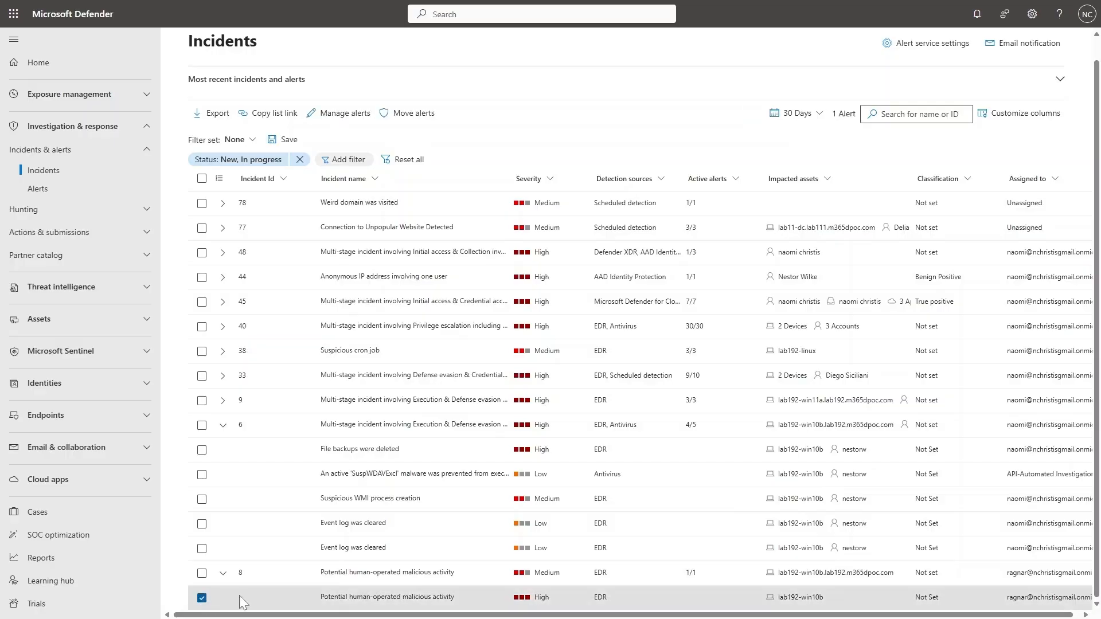
{"action": "left_click", "coordinate": [387, 596]}
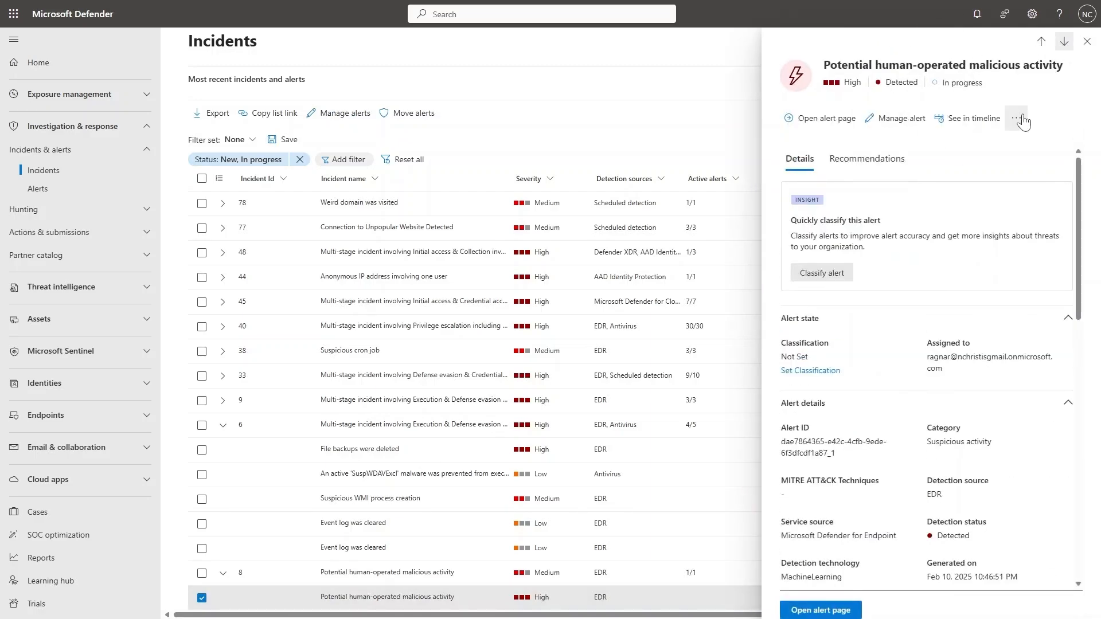
{"action": "left_click", "coordinate": [1015, 118]}
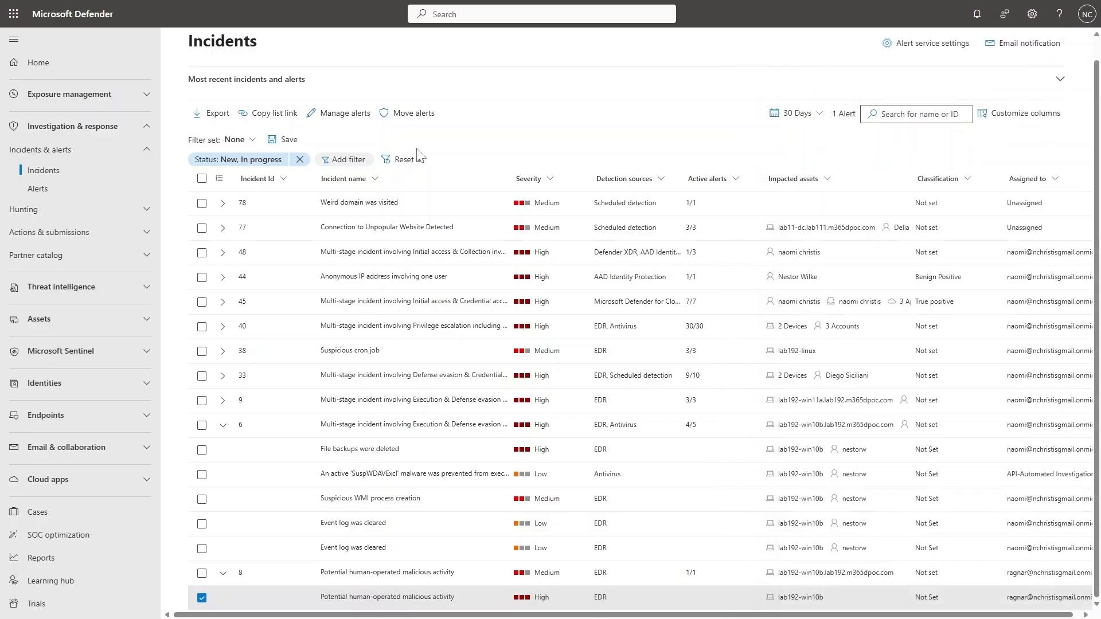
Move the selected alert by correlating it with existing incident 6 as the destination.
{"action": "left_click", "coordinate": [412, 113]}
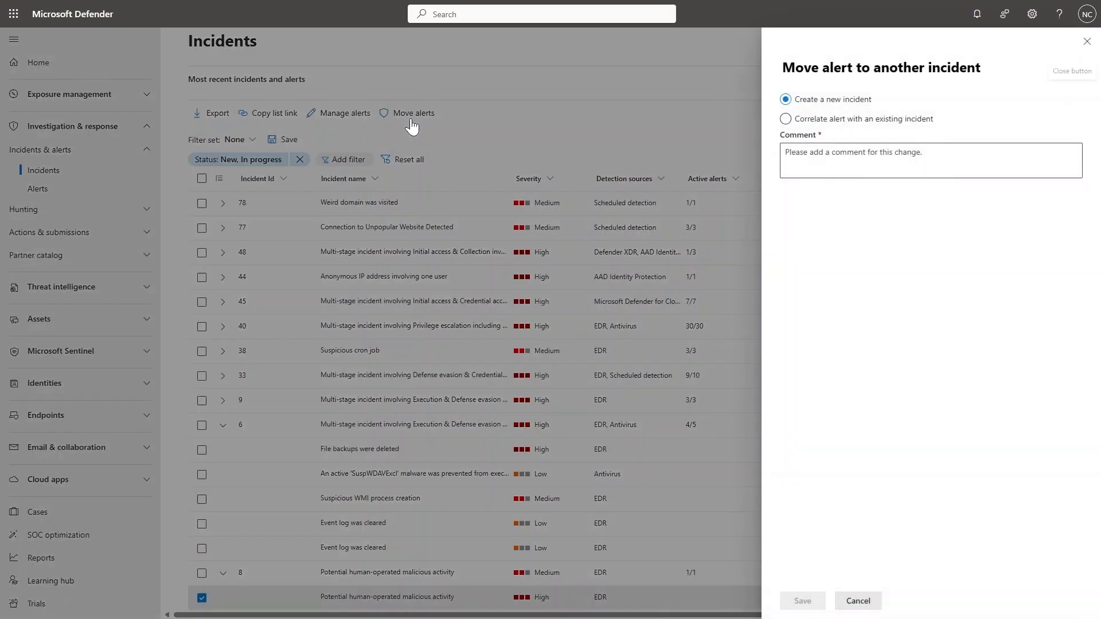
{"action": "left_click", "coordinate": [785, 118]}
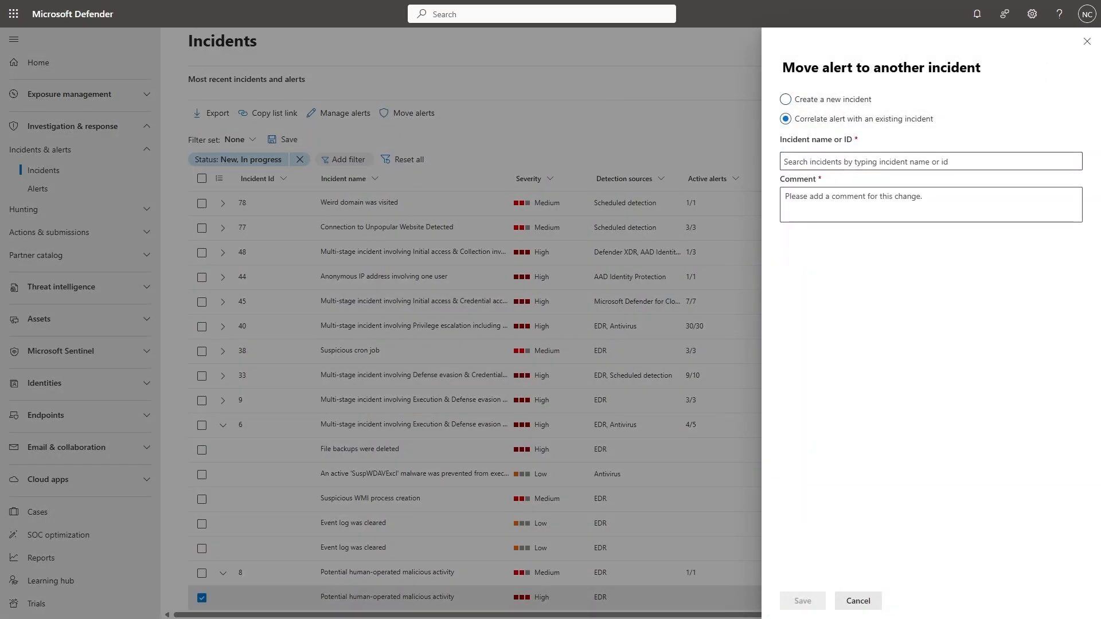
{"action": "left_click", "coordinate": [930, 161]}
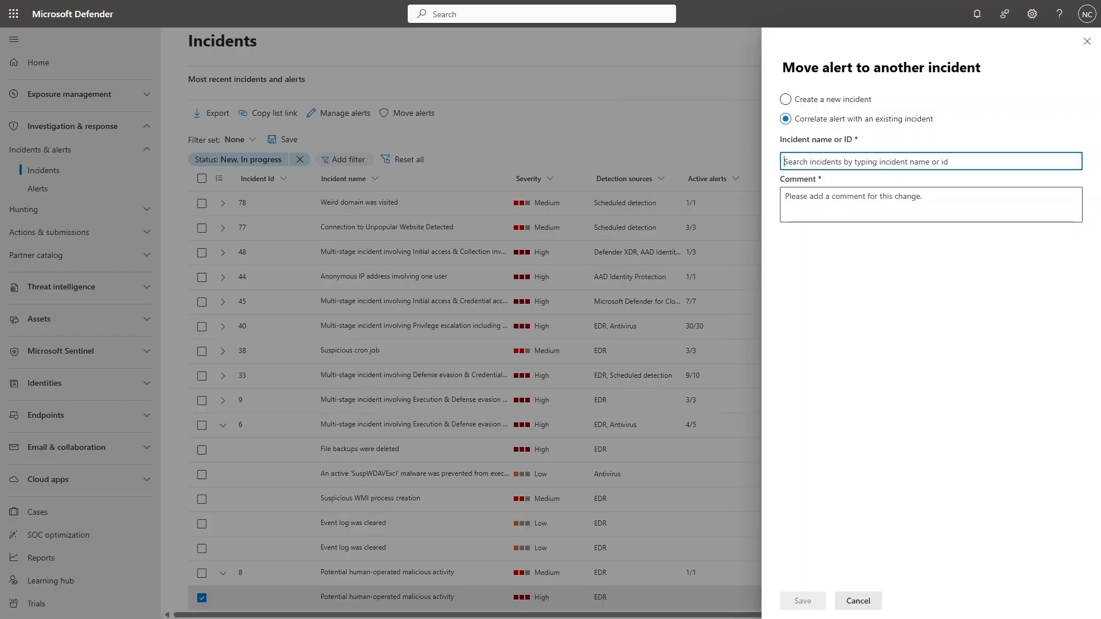
{"action": "type", "text": "6"}
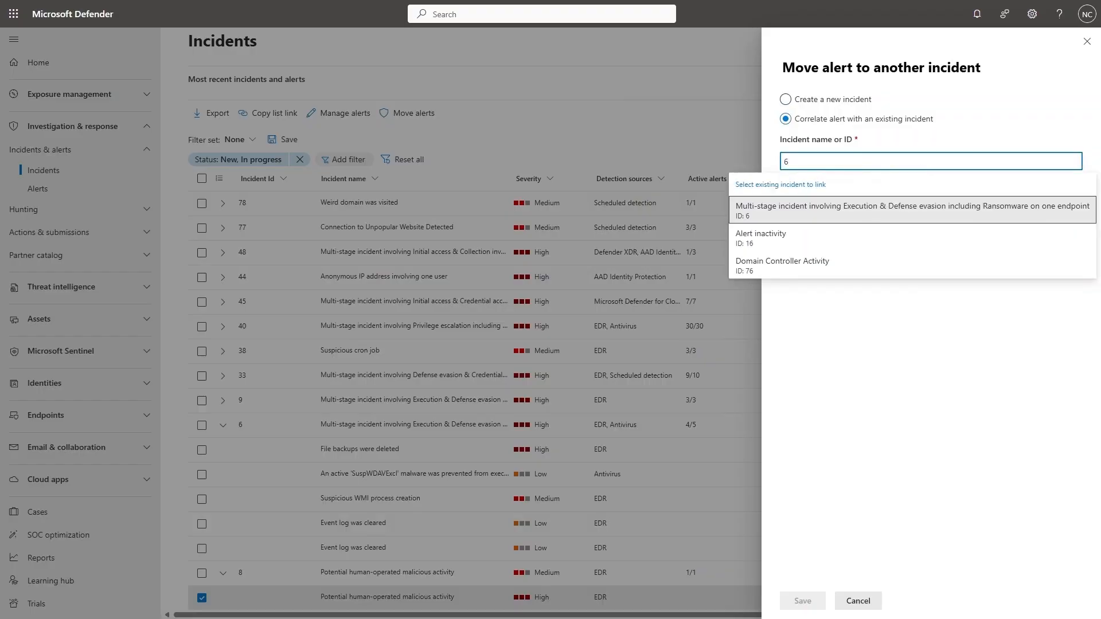
{"action": "left_click", "coordinate": [910, 210]}
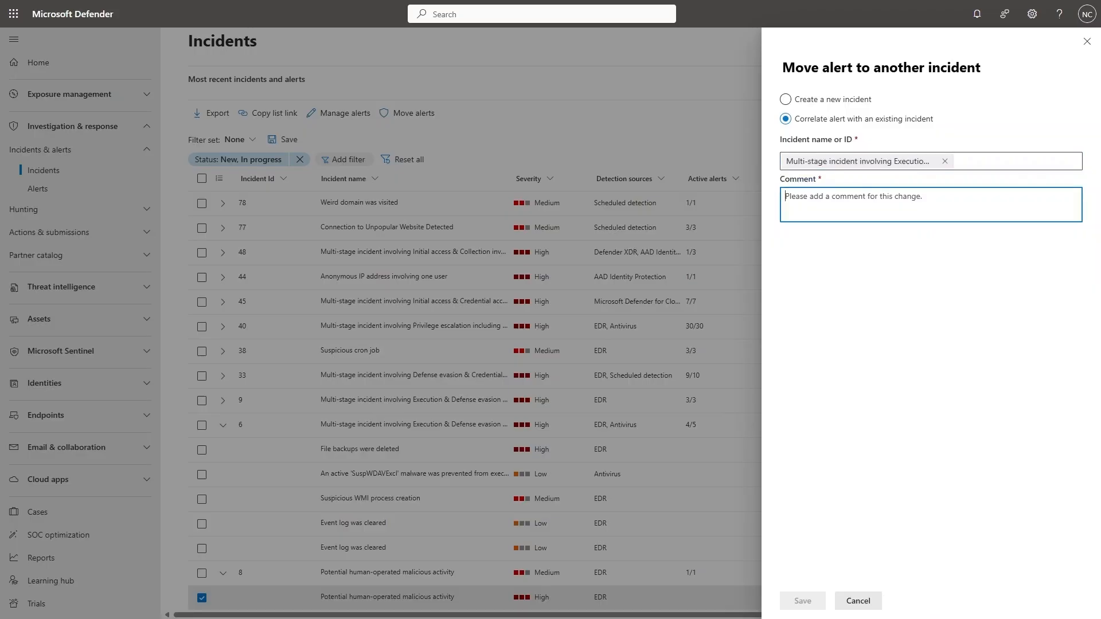
Add the comment 'Seems to be with same machine entity and we conclude it is part of bigger attack' and save the move.
{"action": "type", "text": "Seems to be with same machine"}
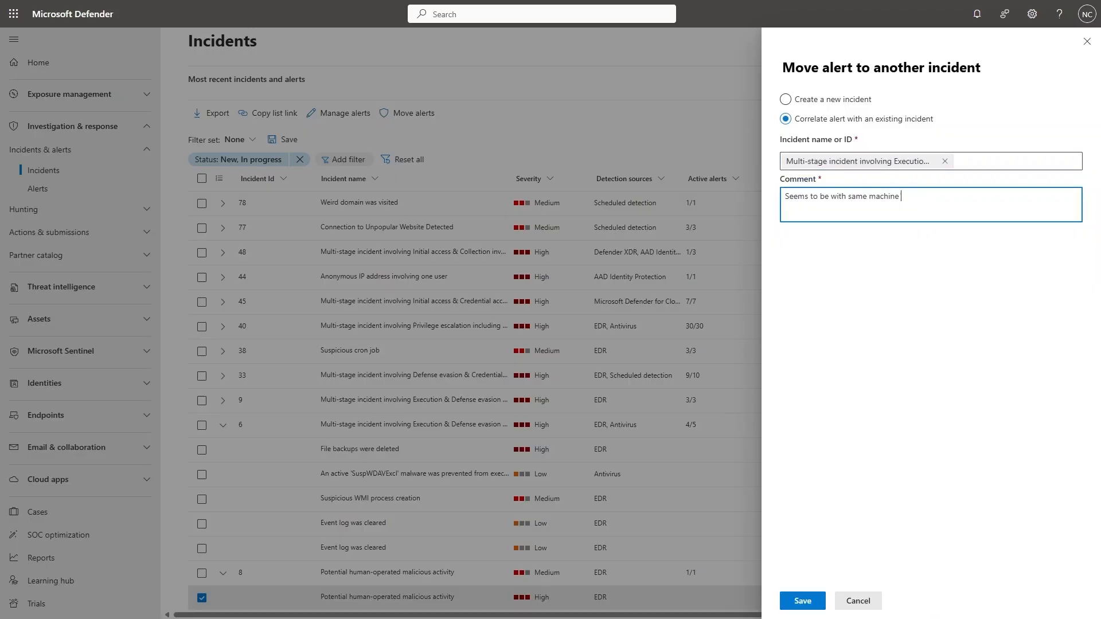
{"action": "type", "text": "entity and we conclude it is part of bigger attack"}
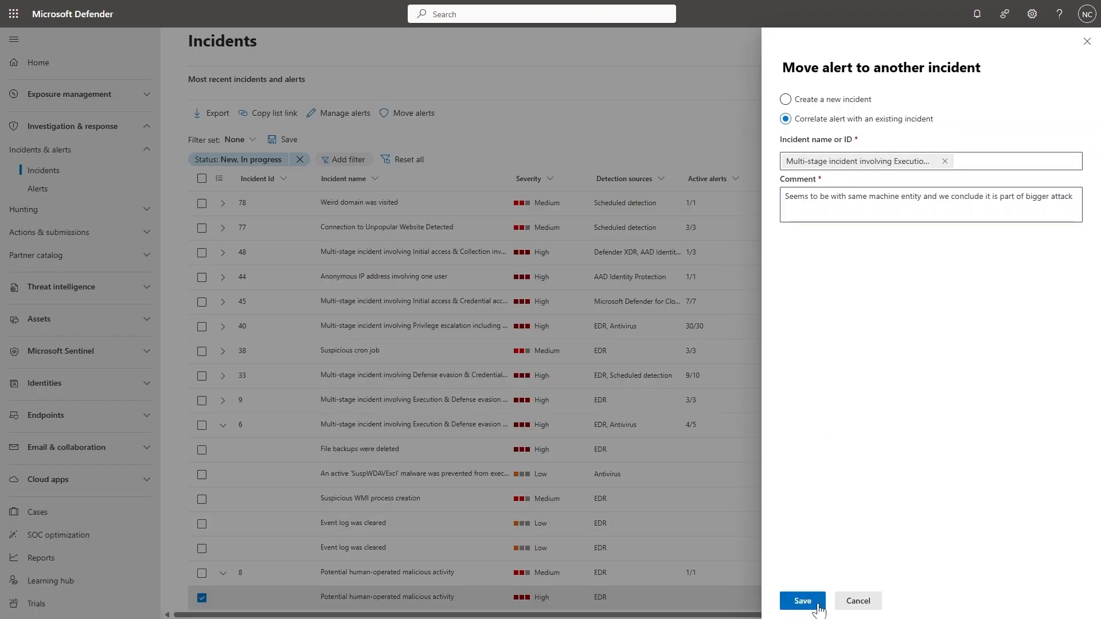
{"action": "left_click", "coordinate": [802, 600]}
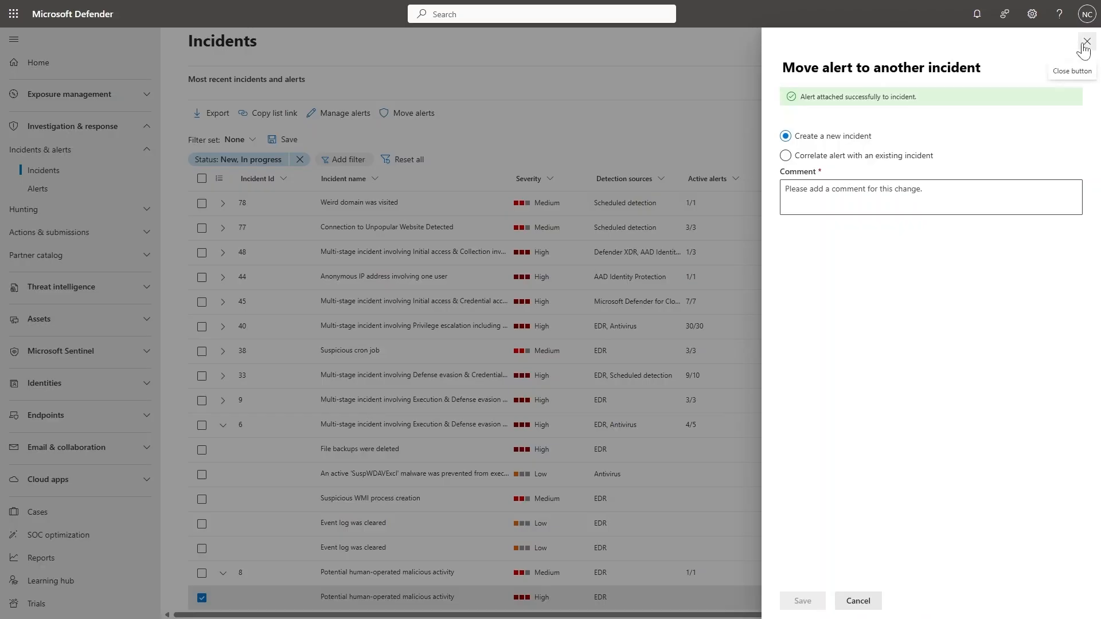
{"action": "left_click", "coordinate": [1083, 41]}
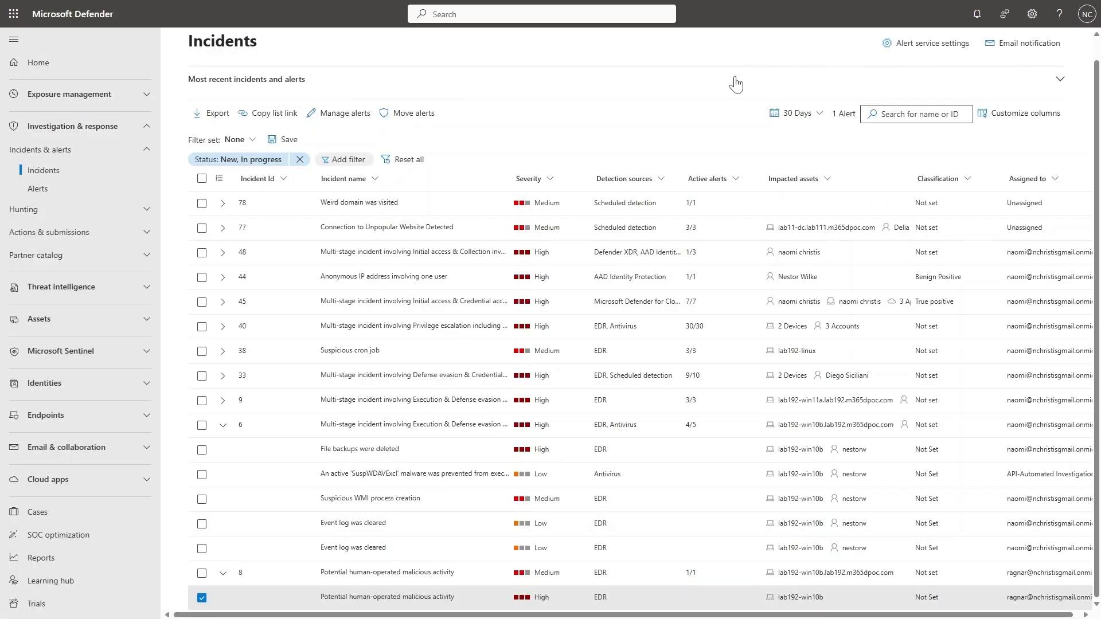
{"action": "mouse_move", "coordinate": [647, 112]}
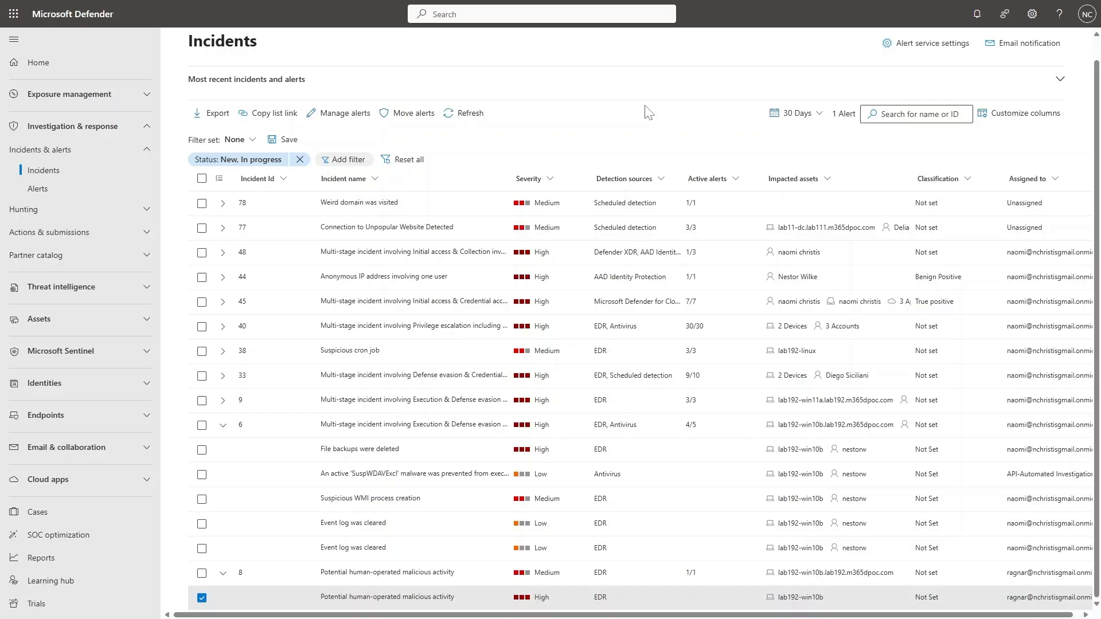
{"action": "mouse_move", "coordinate": [469, 113]}
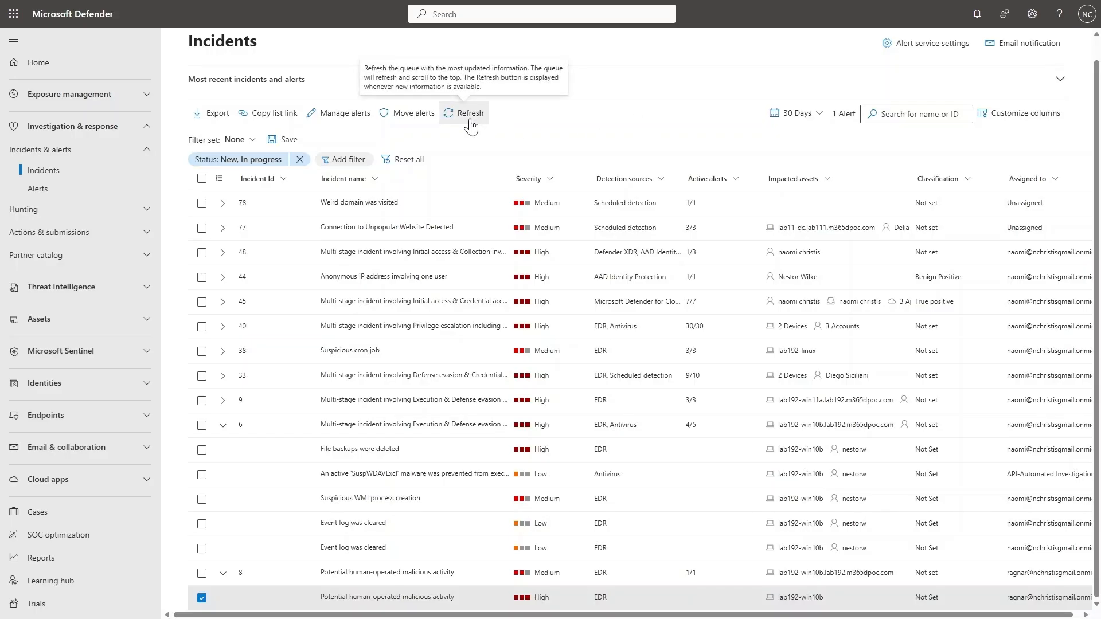
Refresh the incidents queue so incident 6 shows 5/6 alerts and incident 8 is gone.
{"action": "left_click", "coordinate": [463, 113]}
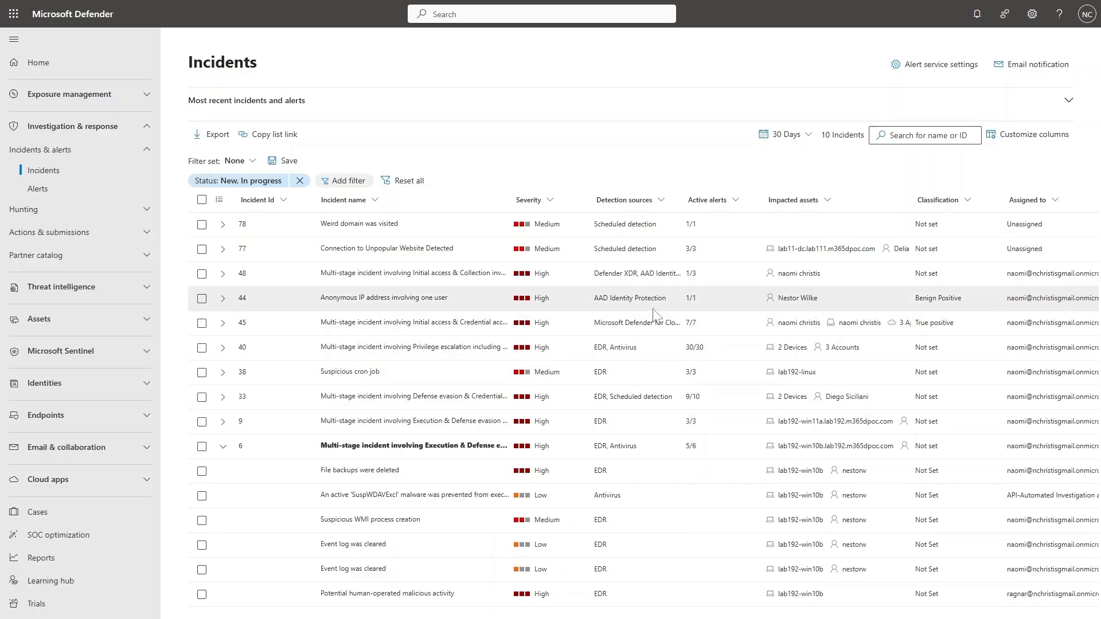
{"action": "mouse_move", "coordinate": [617, 322]}
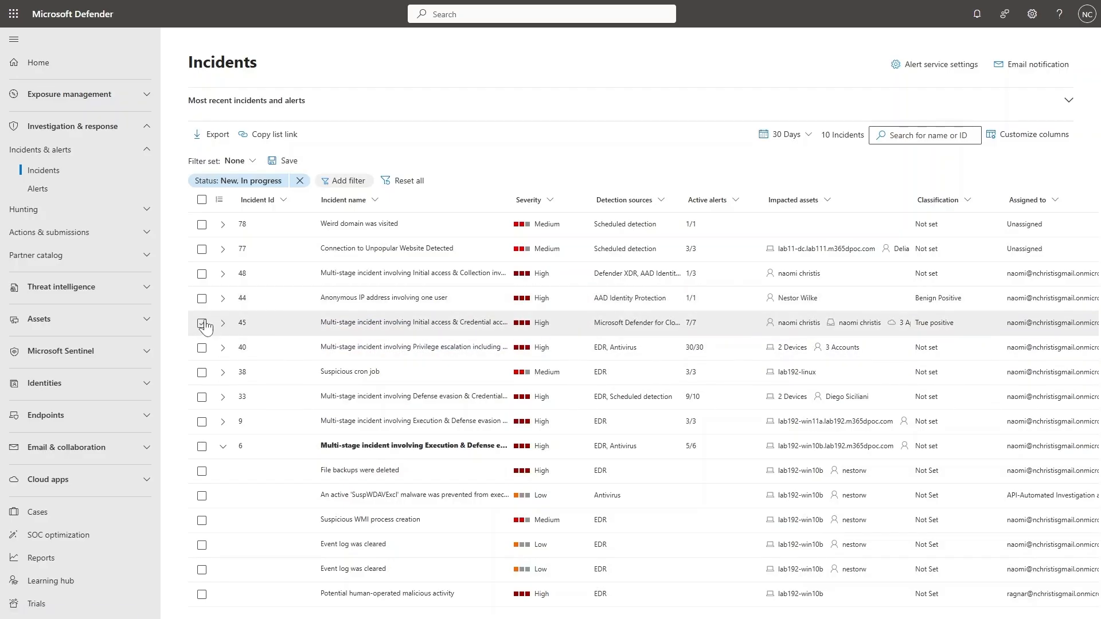
Review incident 77's side panel and activity log, then return to the queue with it expanded.
{"action": "left_click", "coordinate": [202, 323]}
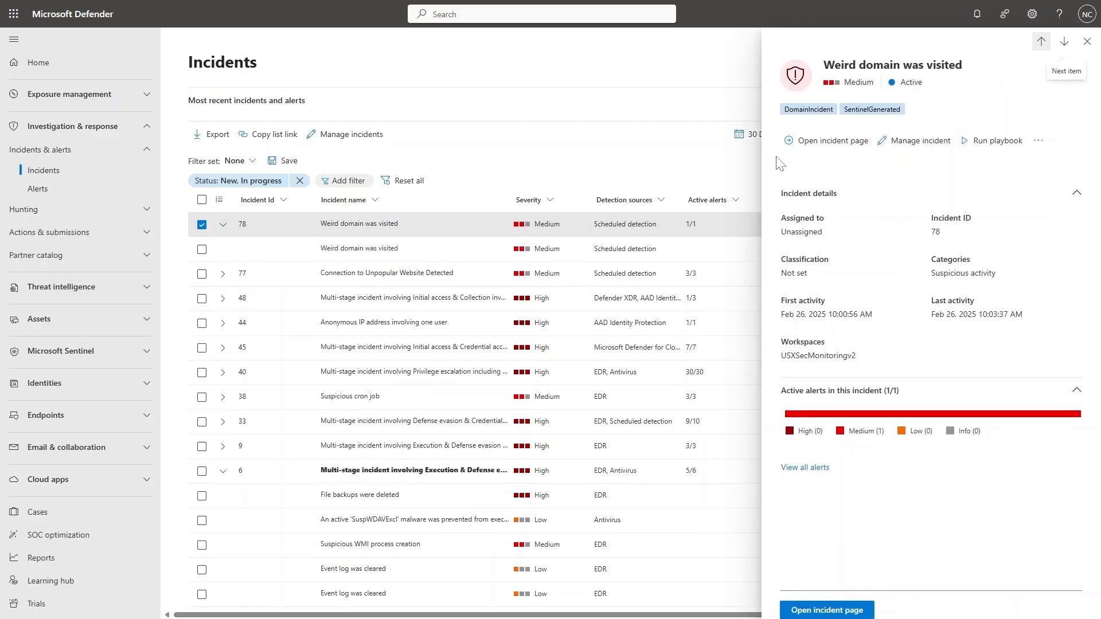
{"action": "mouse_move", "coordinate": [872, 109]}
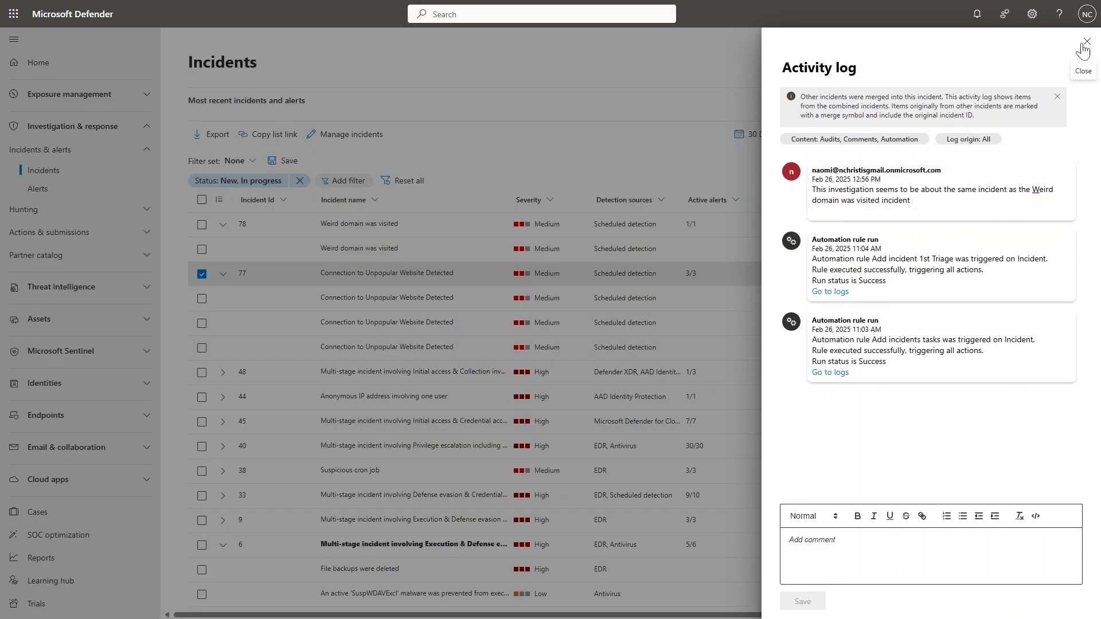
{"action": "left_click", "coordinate": [1086, 41]}
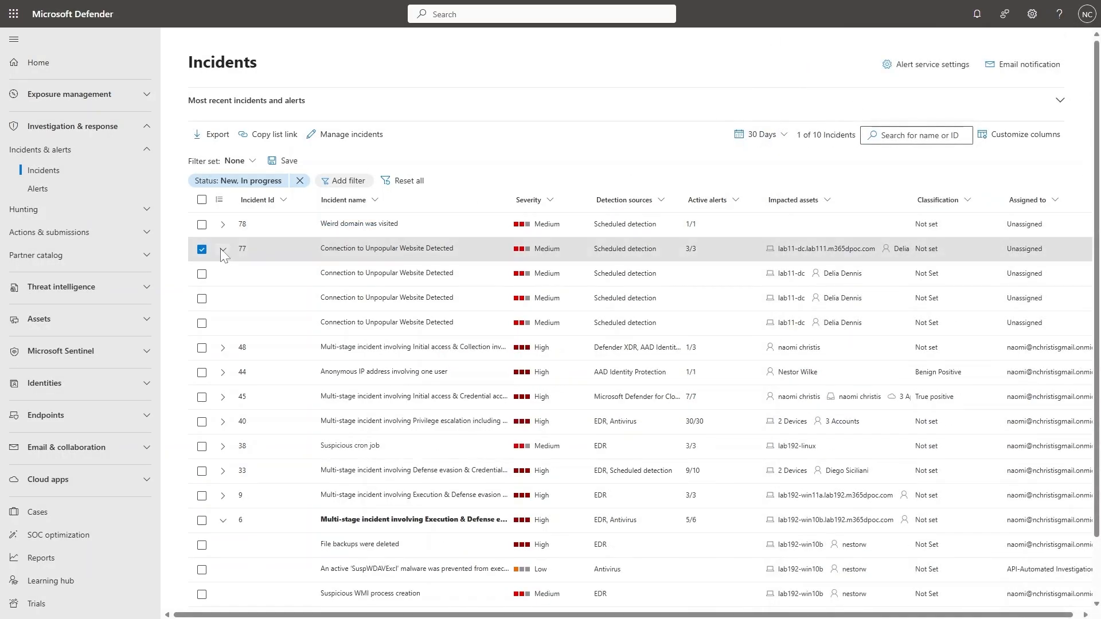
Merge incidents 77 and 78 with the comment 'Same attack', confirming the irreversible merge.
{"action": "left_click", "coordinate": [201, 224]}
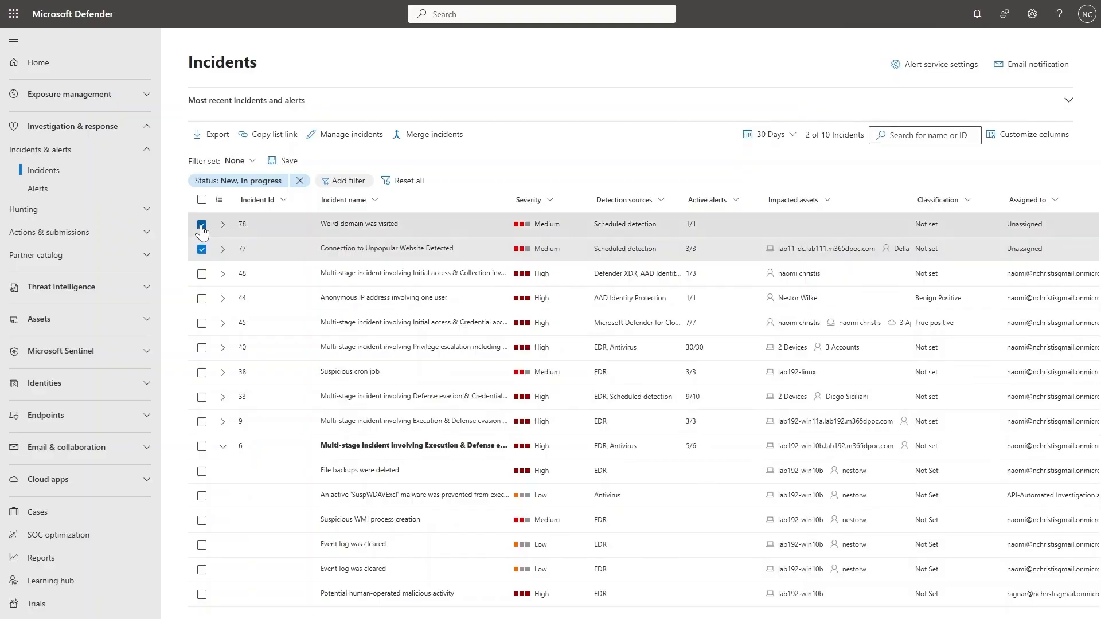
{"action": "left_click", "coordinate": [435, 134]}
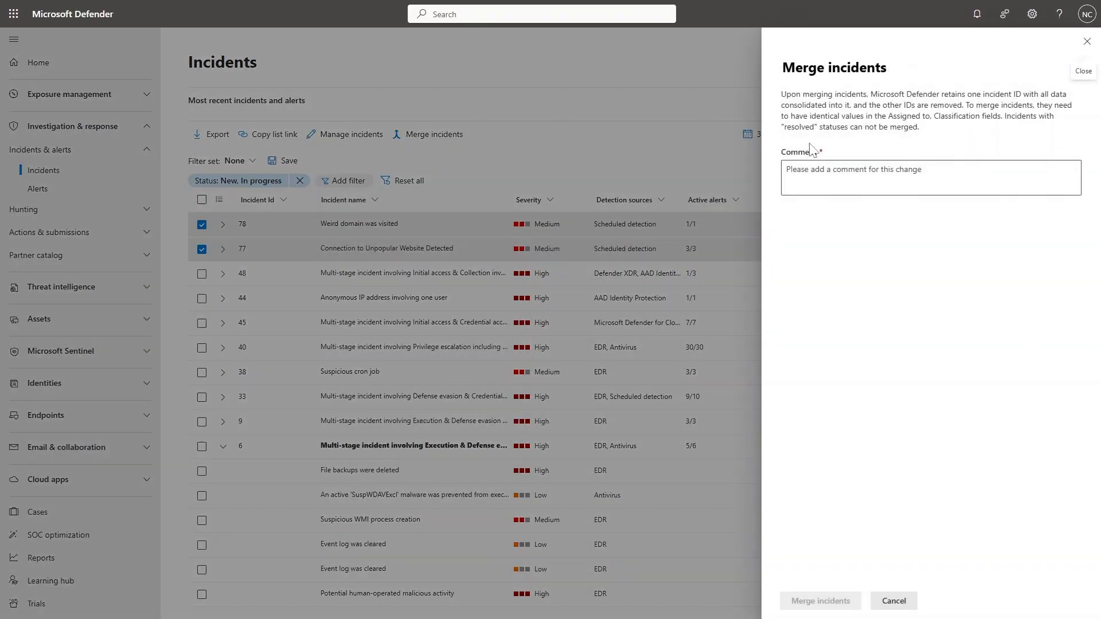
{"action": "type", "text": "Same st"}
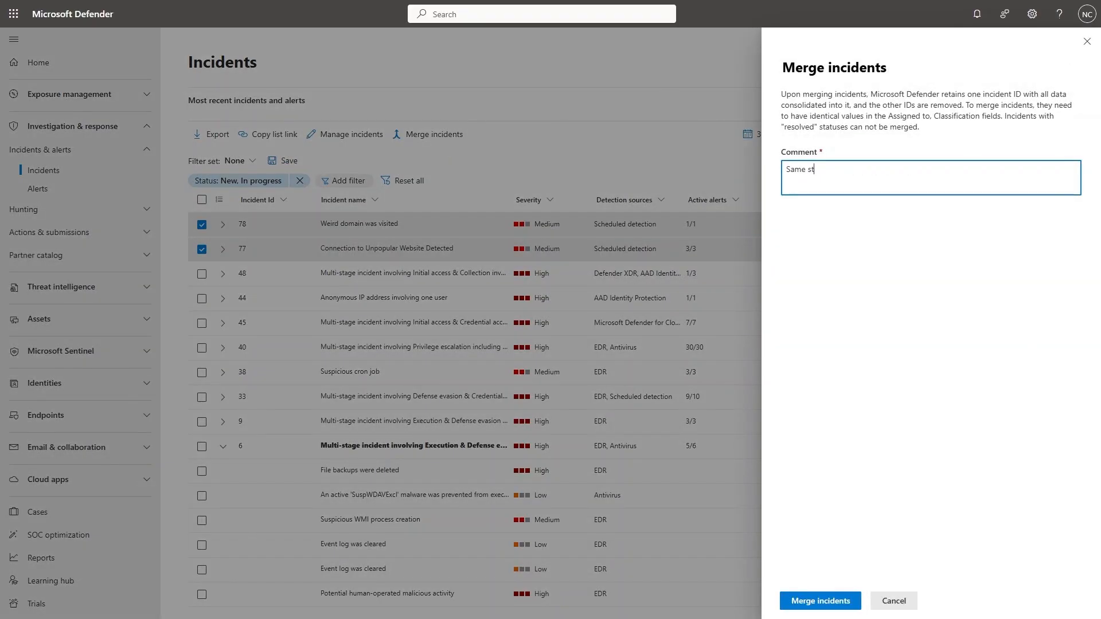
{"action": "left_click", "coordinate": [819, 599]}
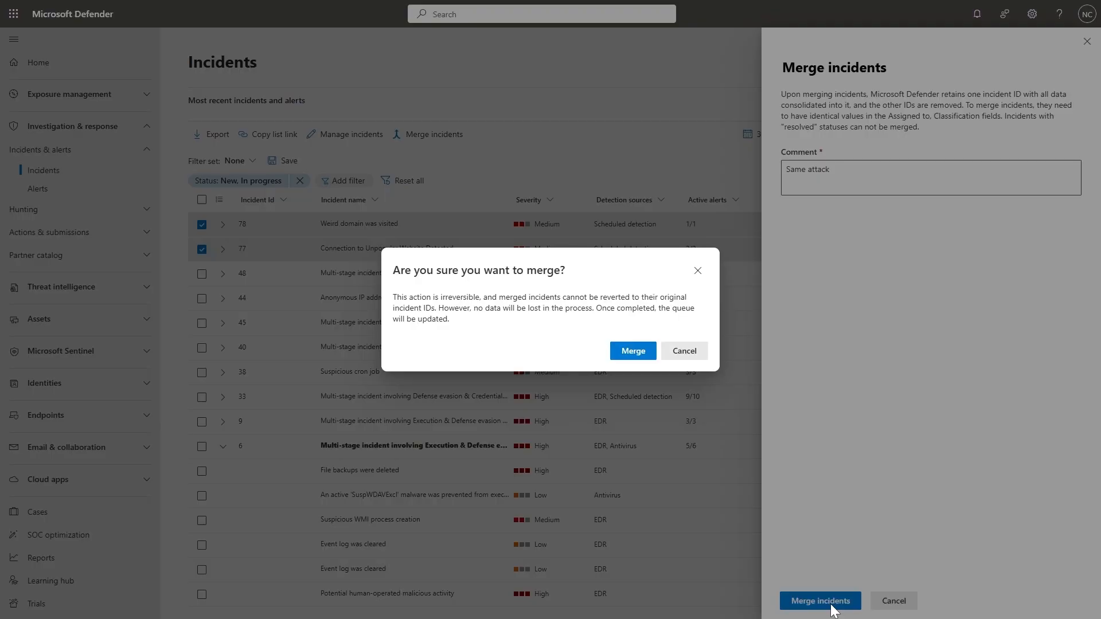
{"action": "mouse_move", "coordinate": [631, 351]}
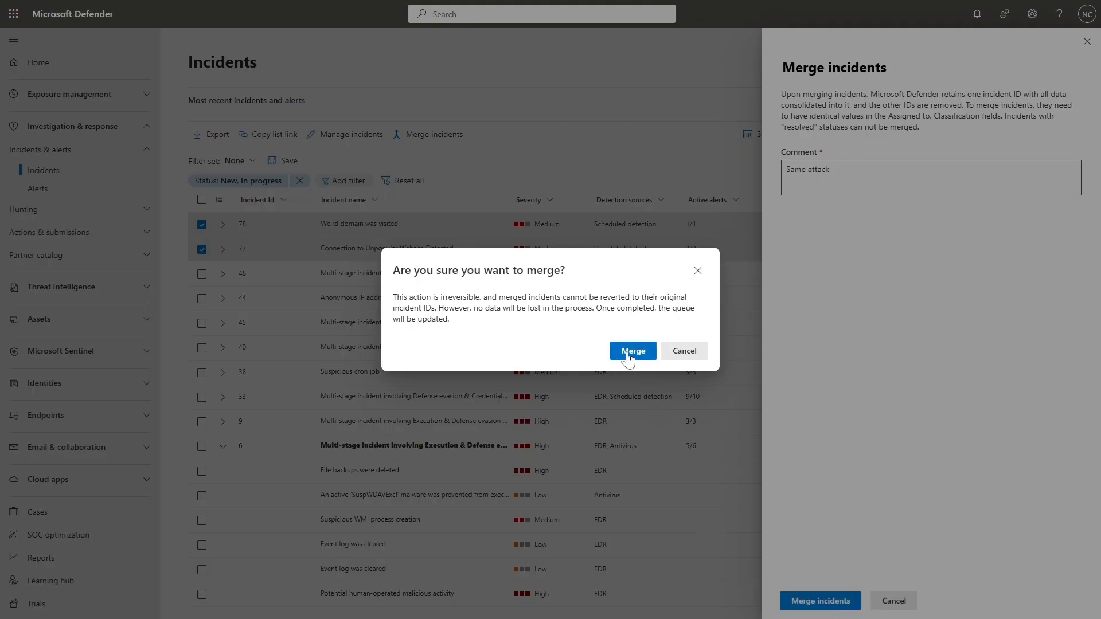
{"action": "left_click", "coordinate": [632, 351]}
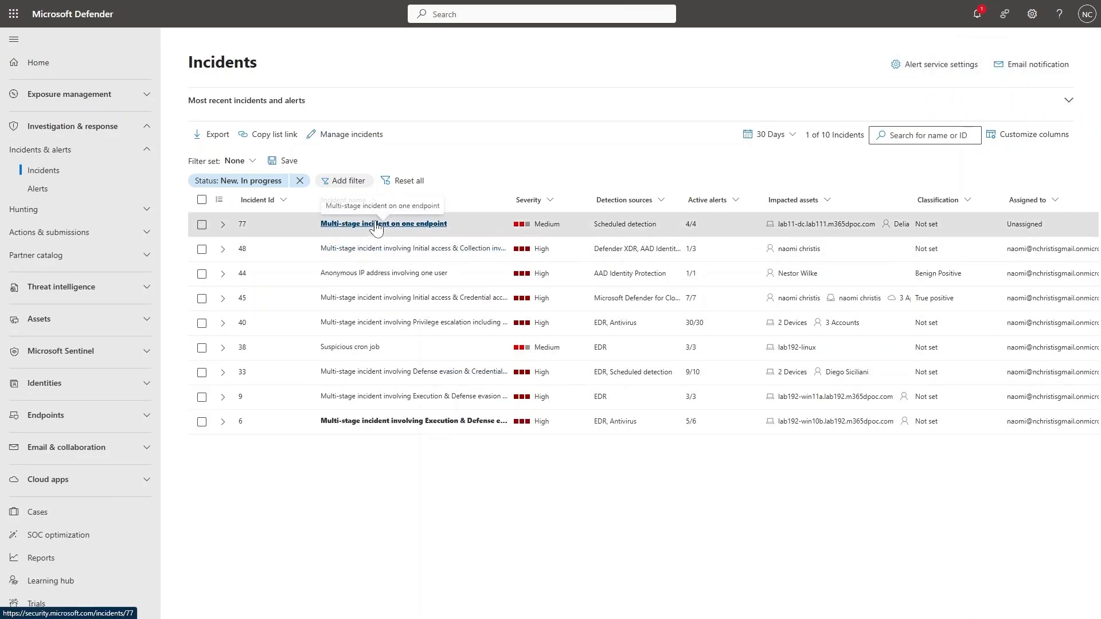
Review the merged incident's four alerts and attack story, then show its activity log recording the merge of incident 78.
{"action": "left_click", "coordinate": [383, 223]}
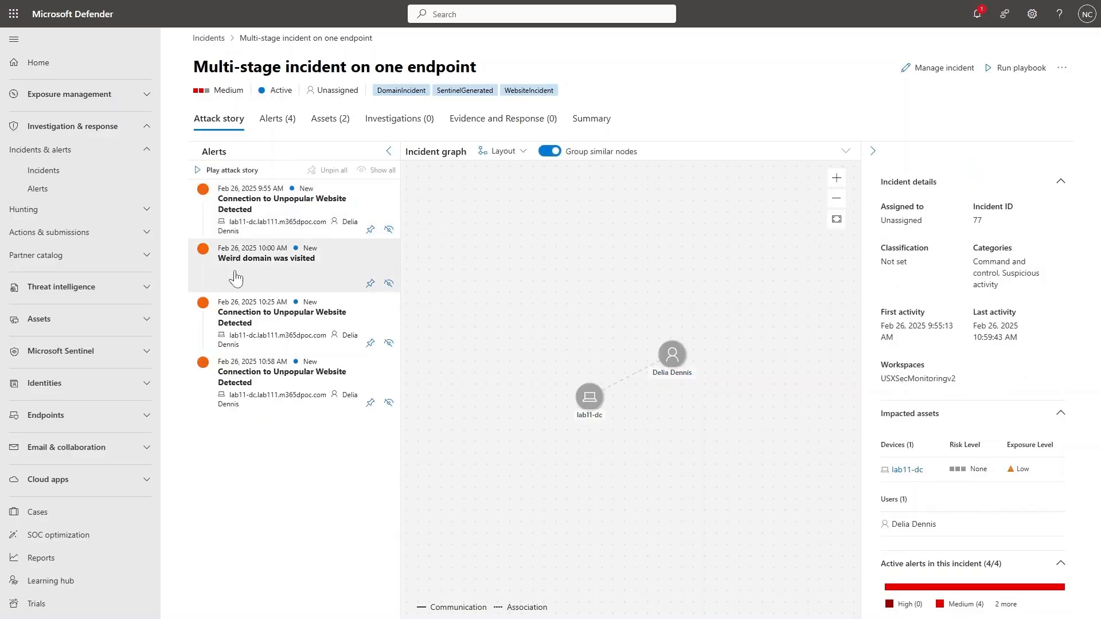
{"action": "mouse_move", "coordinate": [287, 273]}
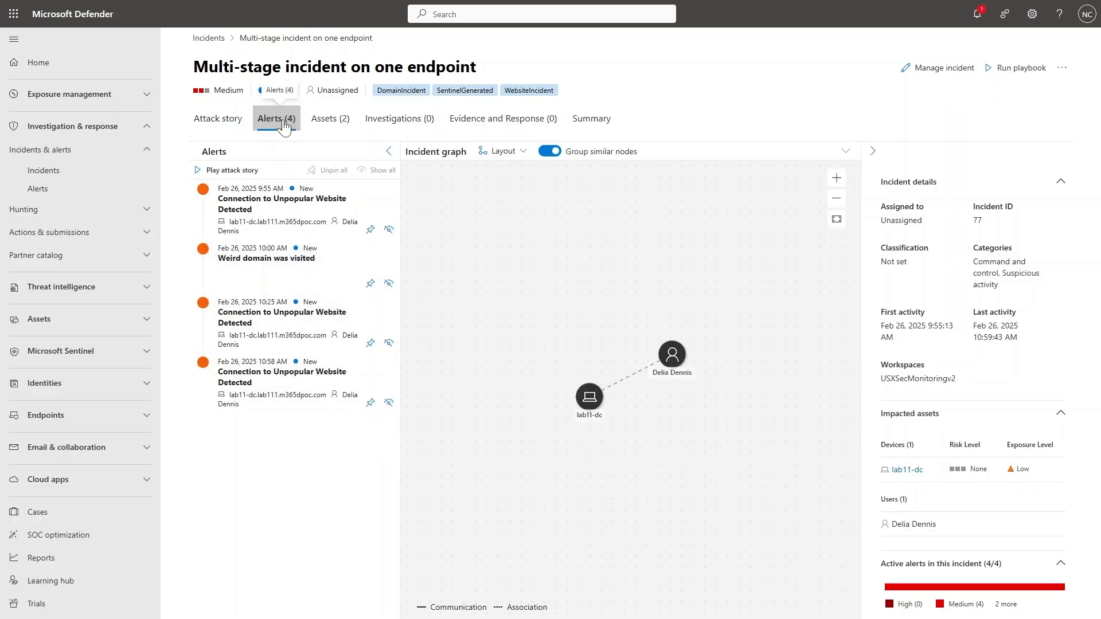
{"action": "left_click", "coordinate": [276, 118]}
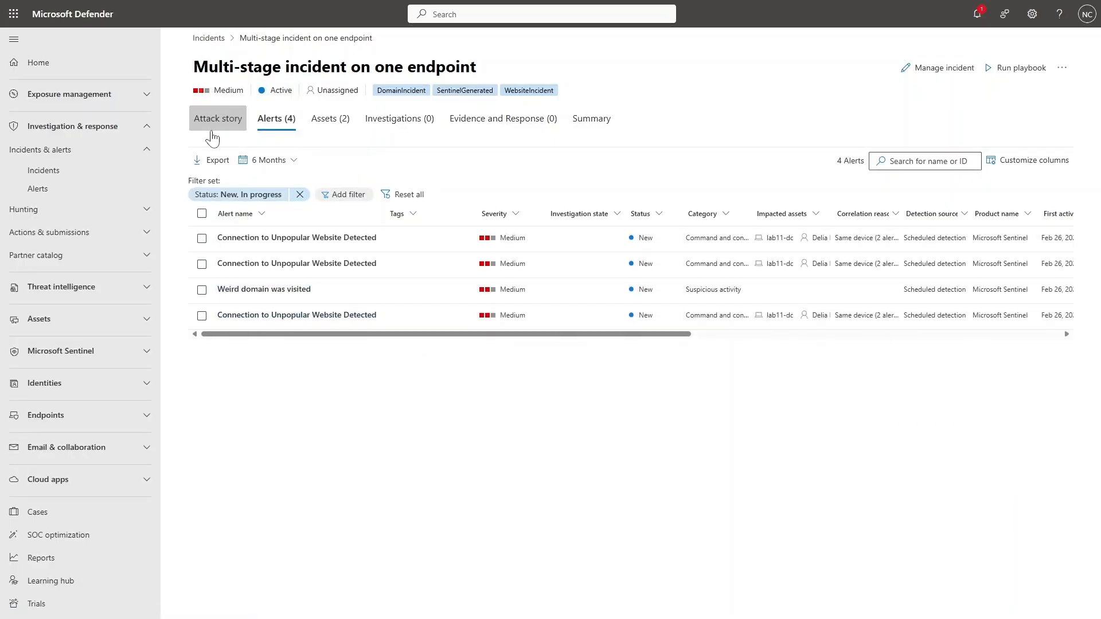
{"action": "left_click", "coordinate": [218, 118]}
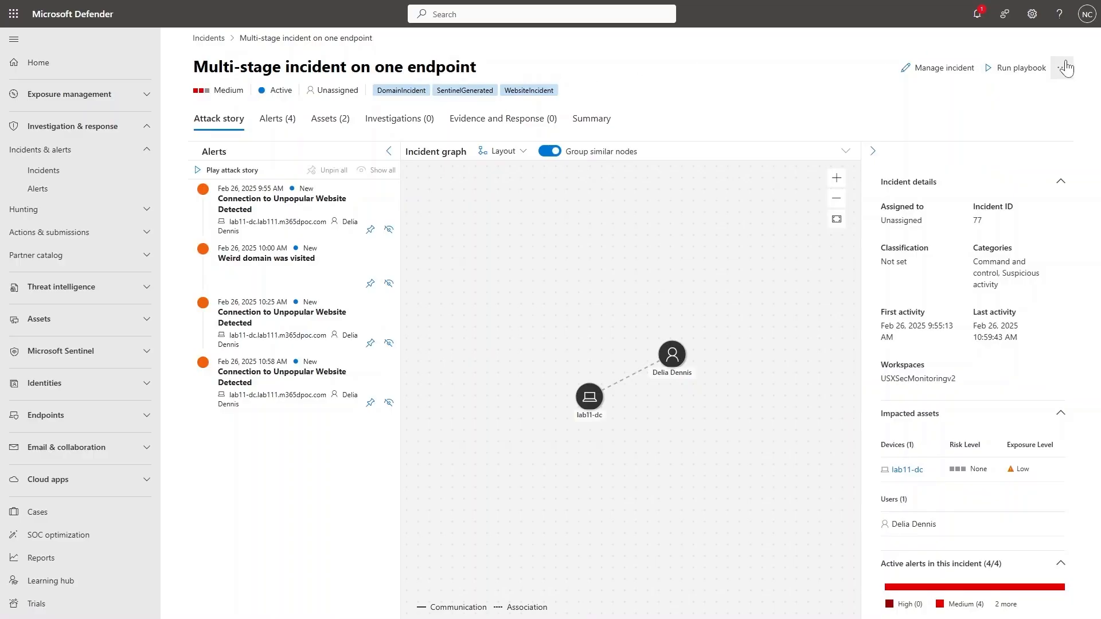
{"action": "left_click", "coordinate": [1064, 67]}
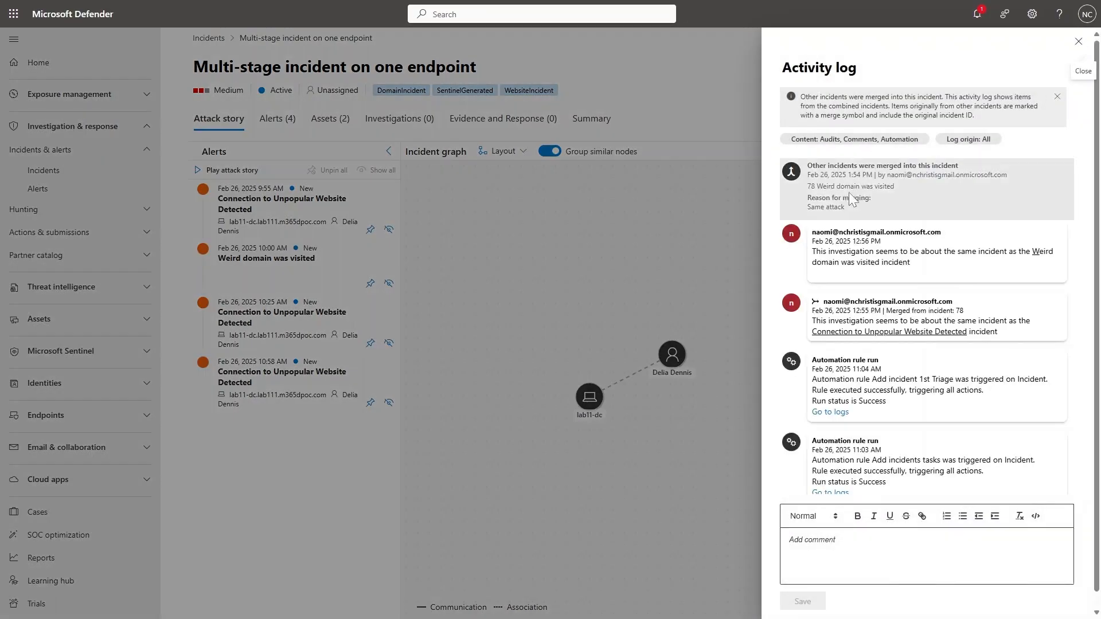